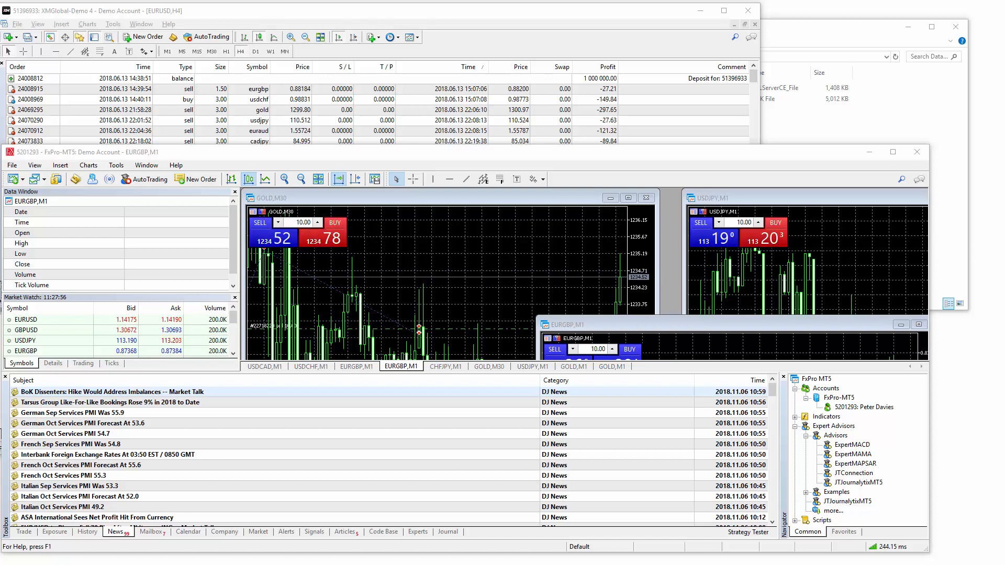
mouse_move(786, 34)
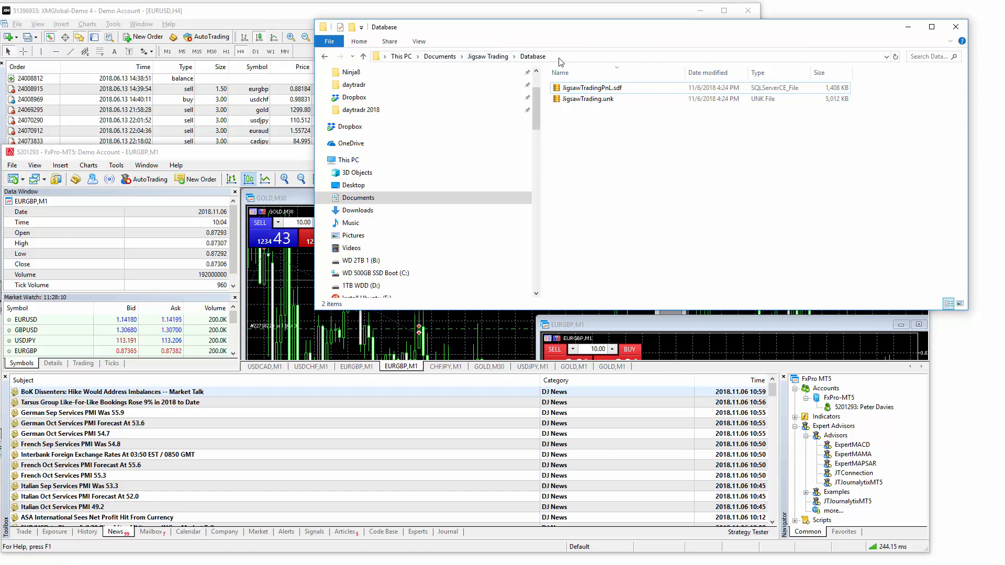
mouse_move(589, 87)
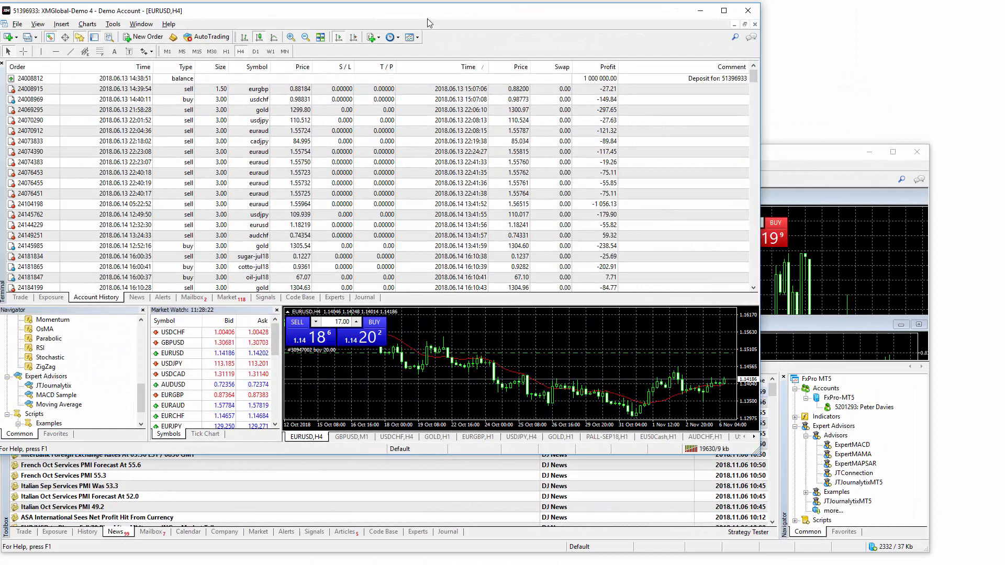
mouse_move(61, 391)
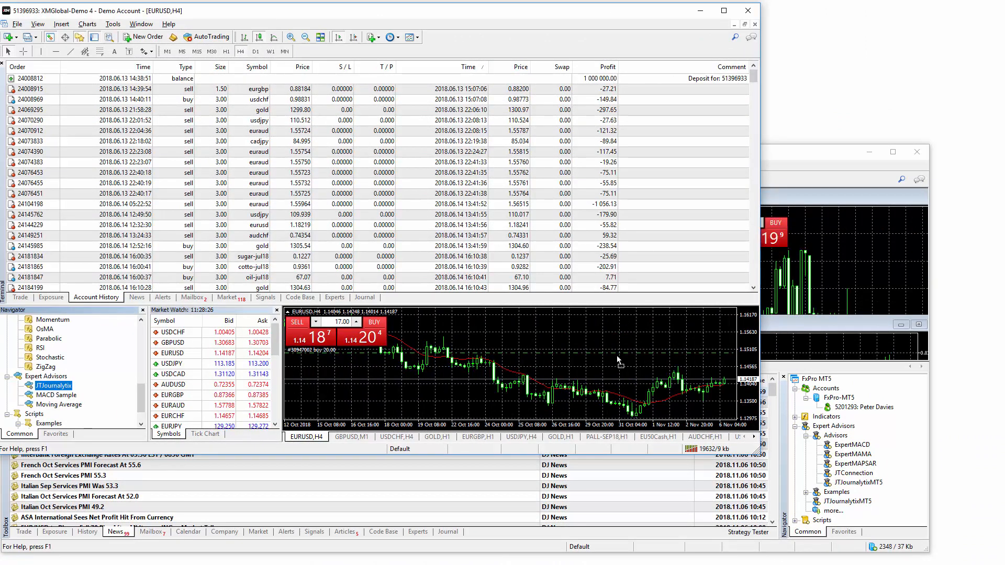
Double-click JTJournalytix in the Navigator to attach it to the EURUSD H4 chart.
double_click(54, 385)
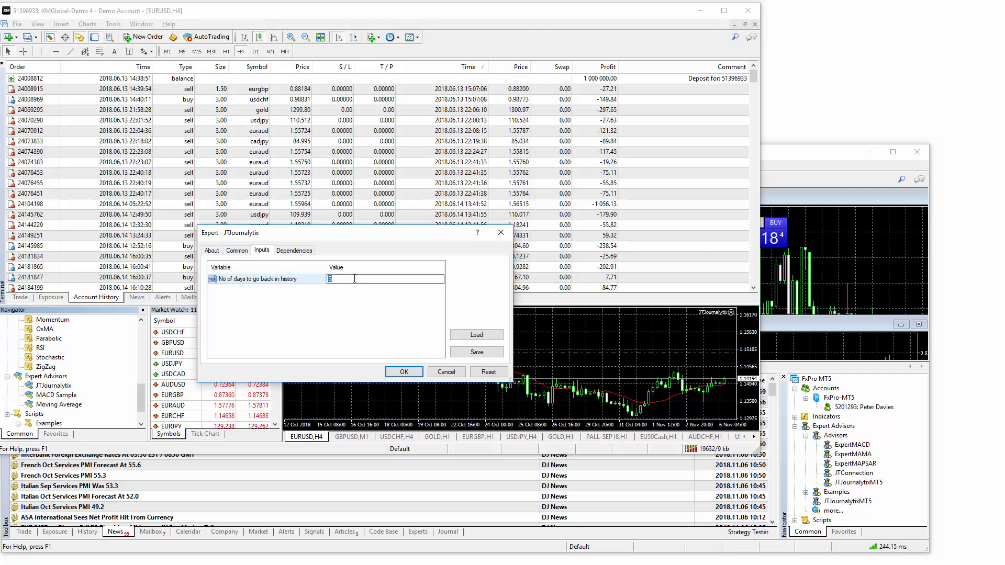
Enter 180 for 'No of days to go back in history' and confirm with OK.
type("180")
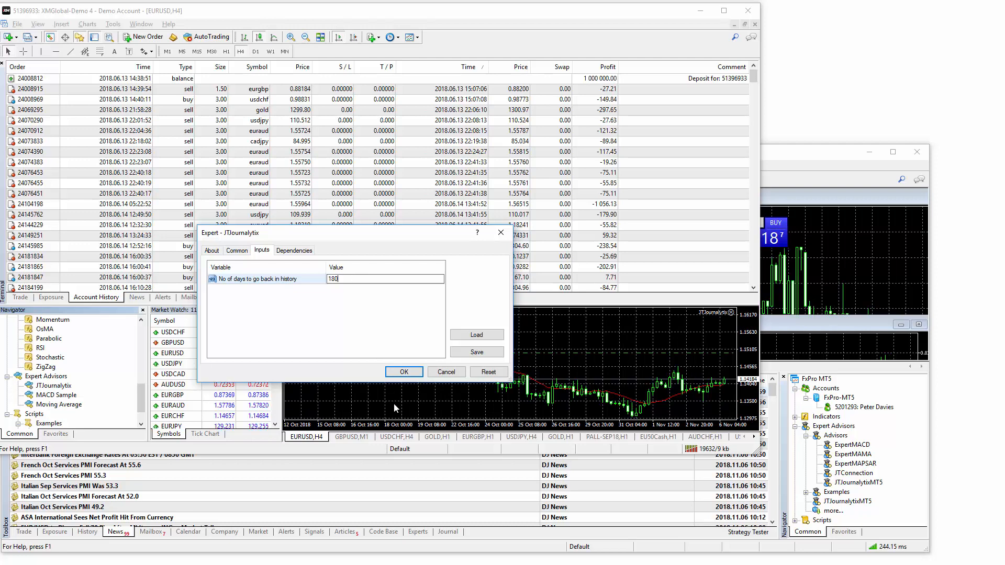
left_click(403, 372)
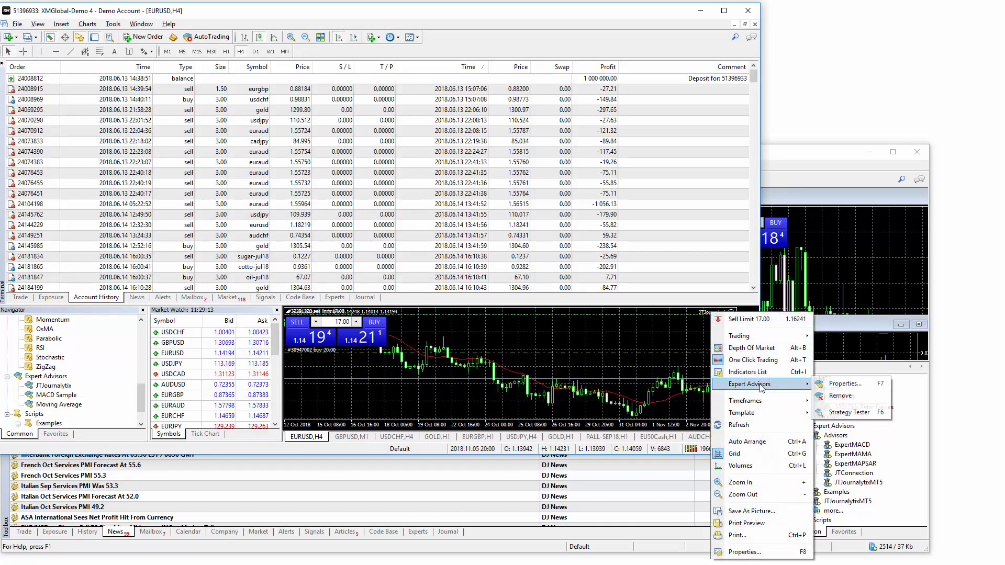
left_click(848, 382)
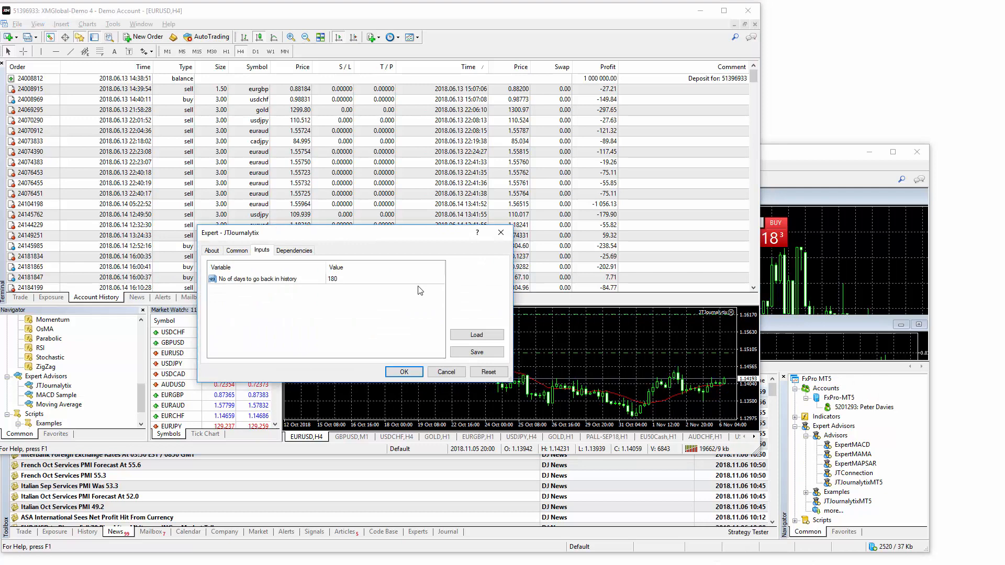
double_click(333, 278)
type("5")
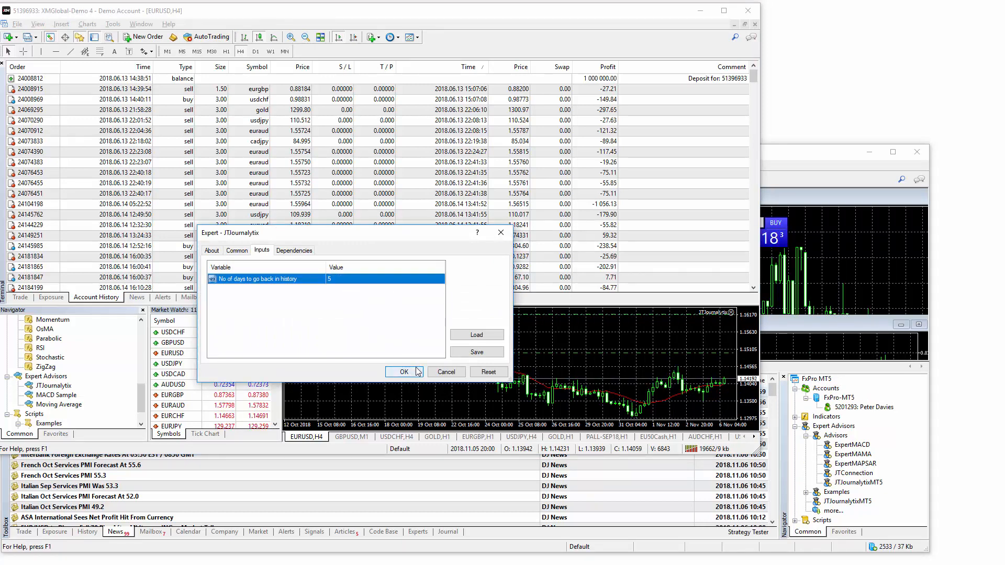
left_click(403, 372)
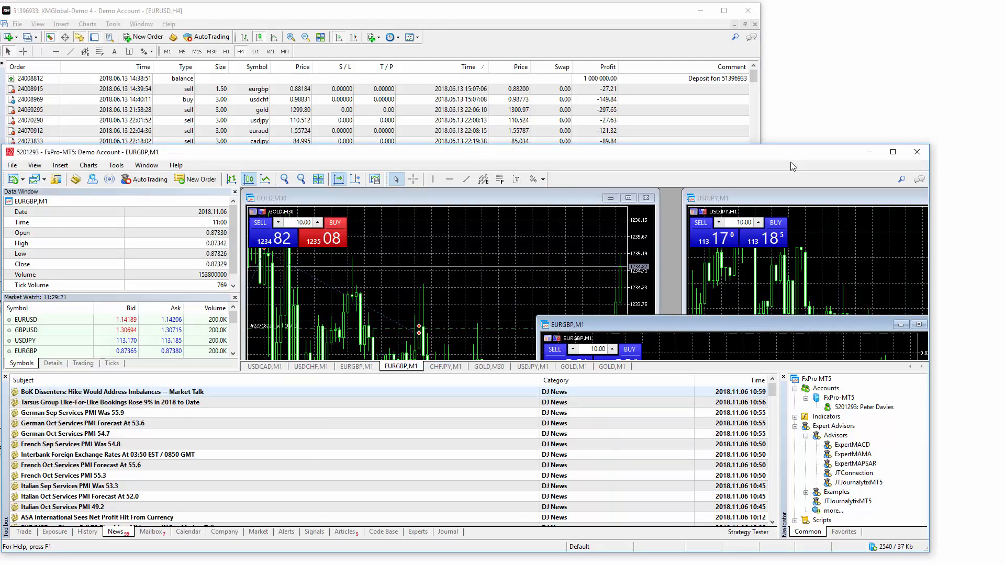
Bring MetaTrader 5 forward and make the GOLD M30 chart active.
left_click(368, 324)
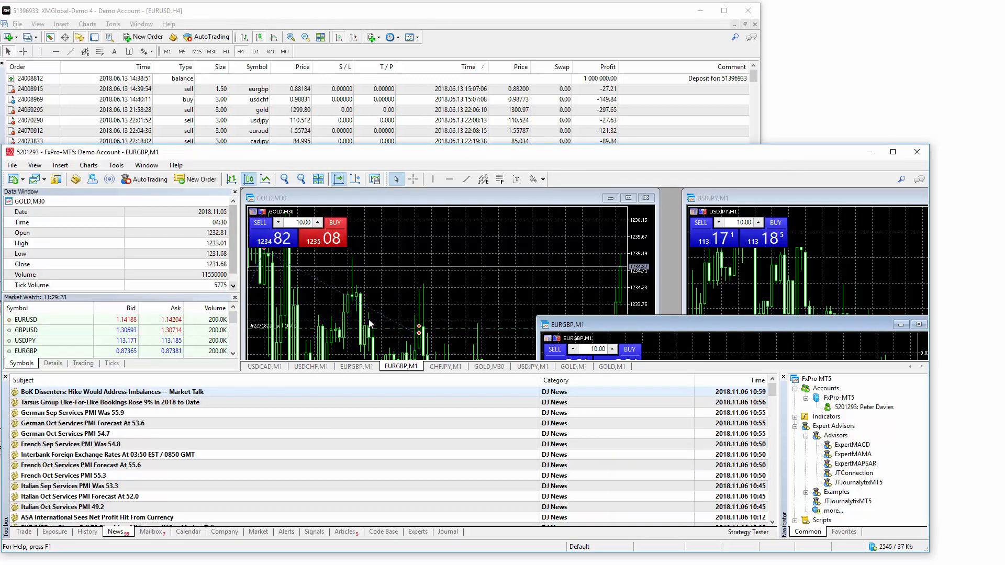
left_click(857, 482)
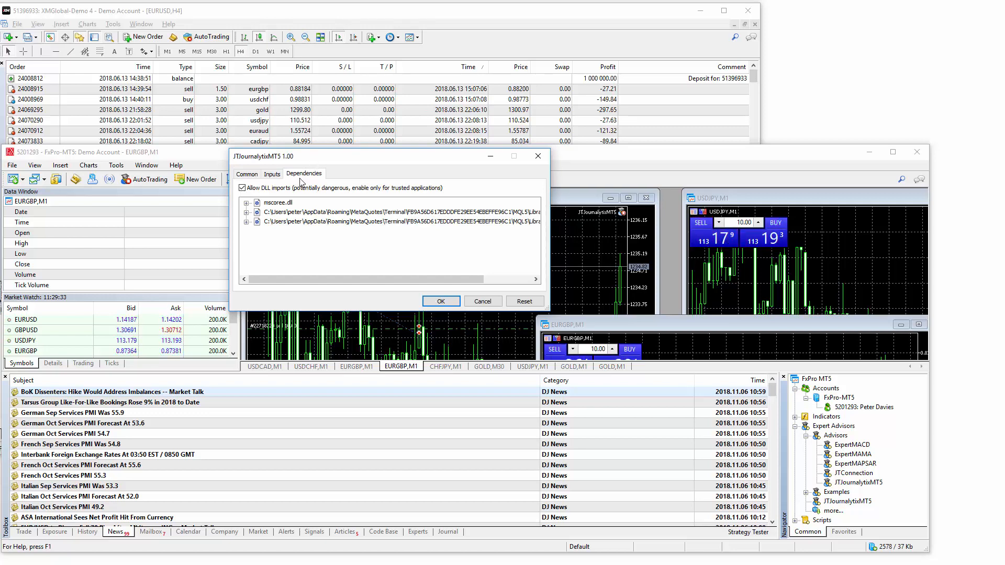
On the Inputs tab, change the days-of-history value to 180.
left_click(272, 173)
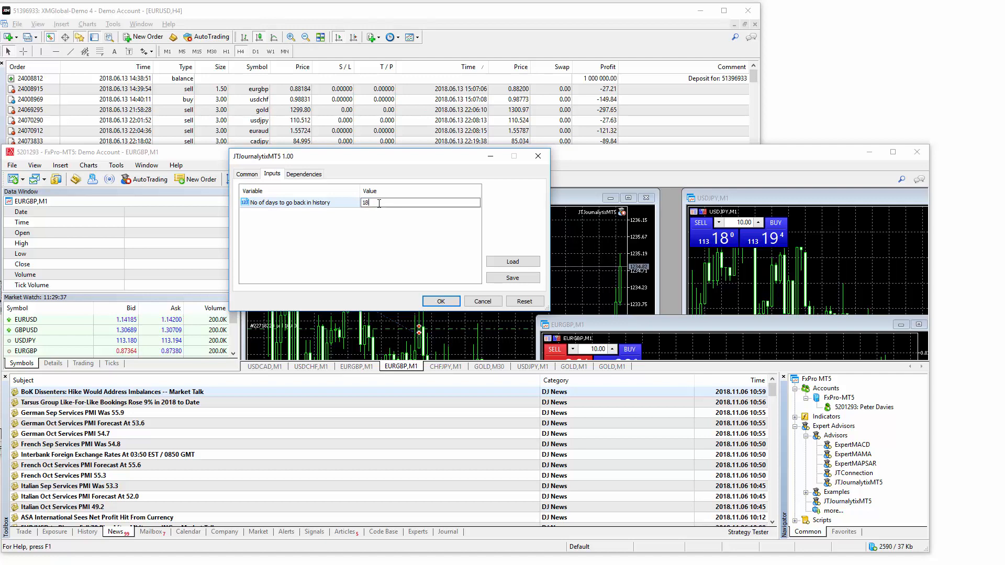
type("0")
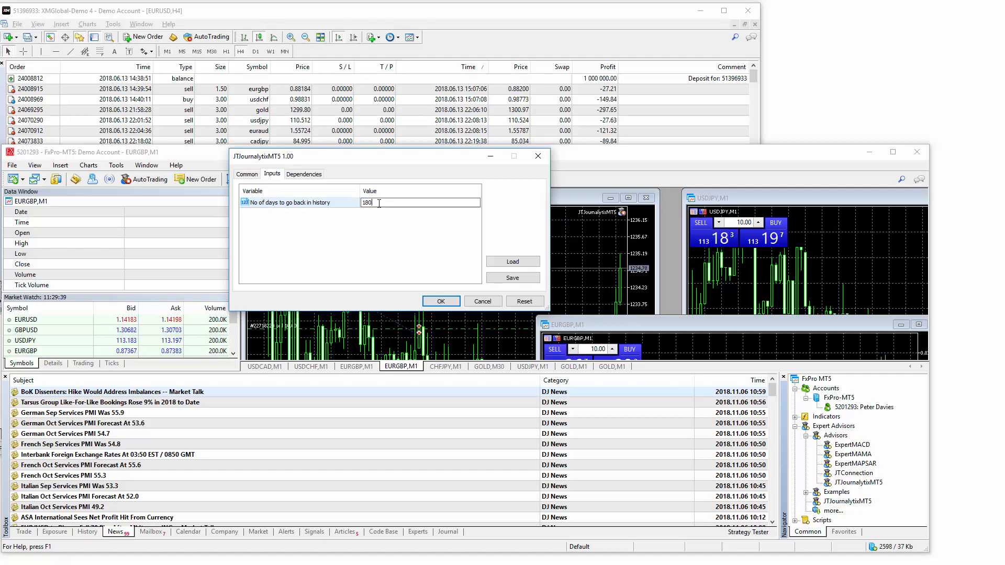